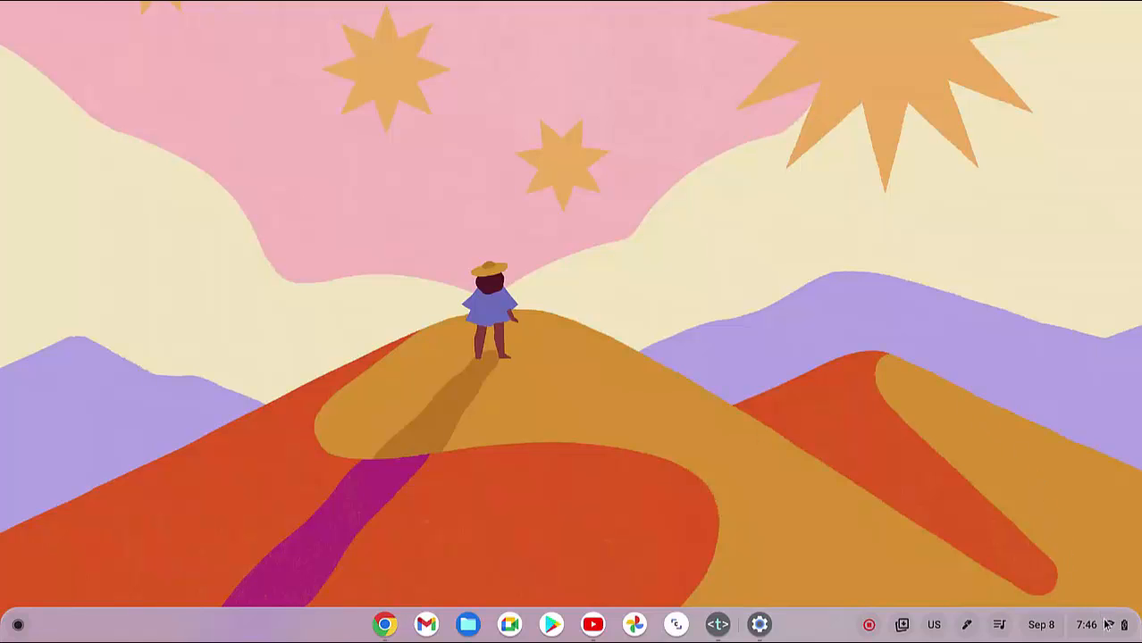
Step: Open Quick Settings from the shelf status area
{"action": "left_click", "coordinate": [1084, 624]}
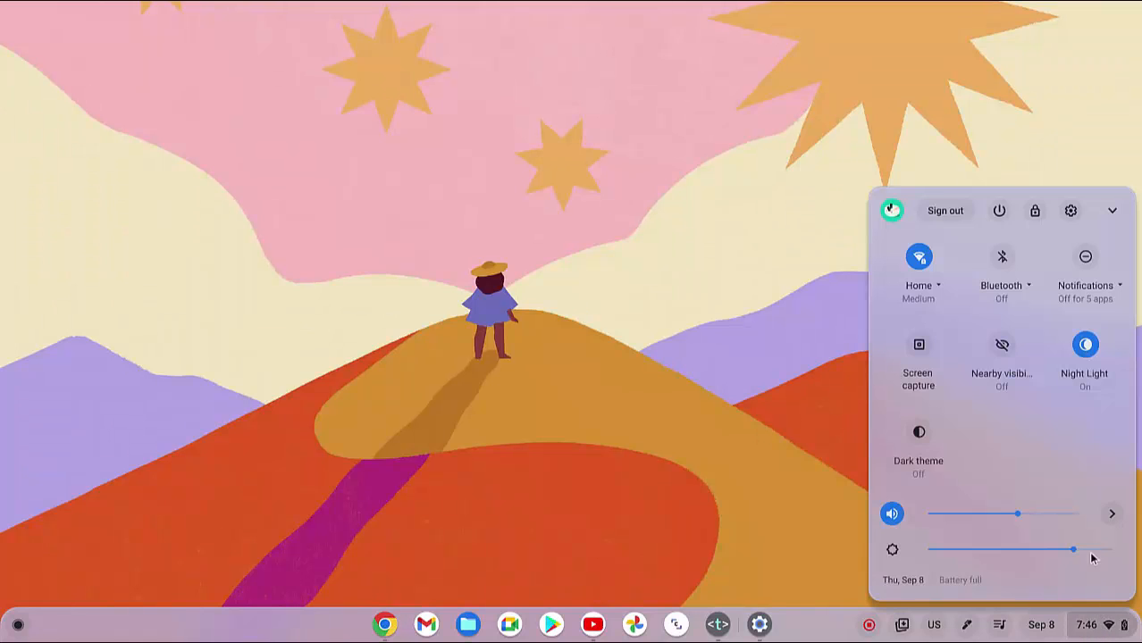
{"action": "mouse_move", "coordinate": [1070, 211]}
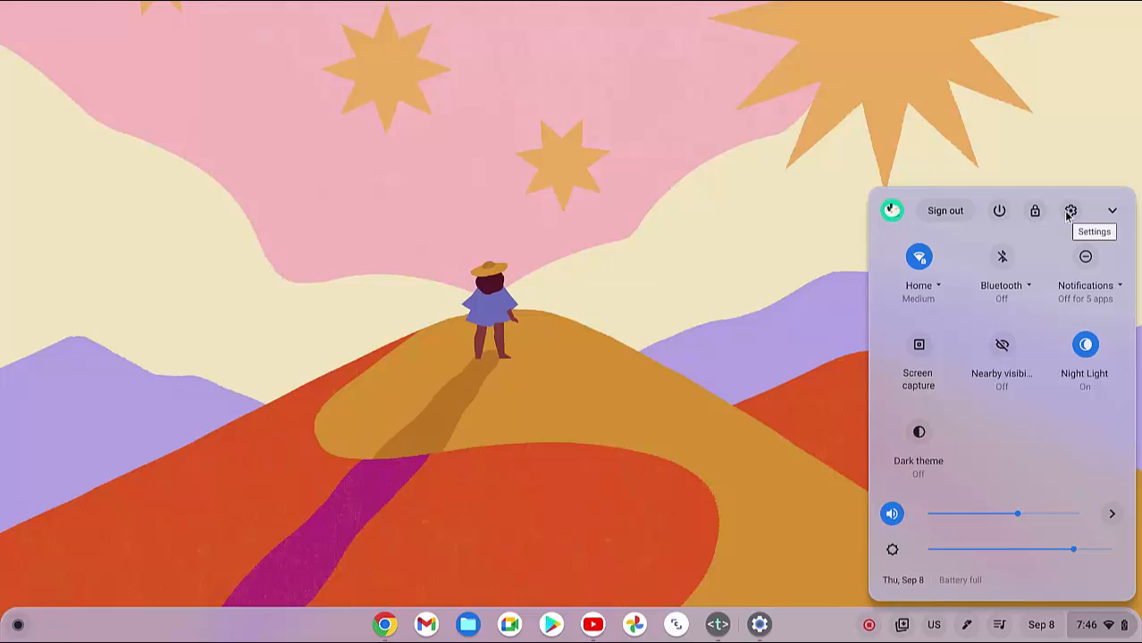
Step: Open full Settings and go to the Personalization page
{"action": "left_click", "coordinate": [1071, 210]}
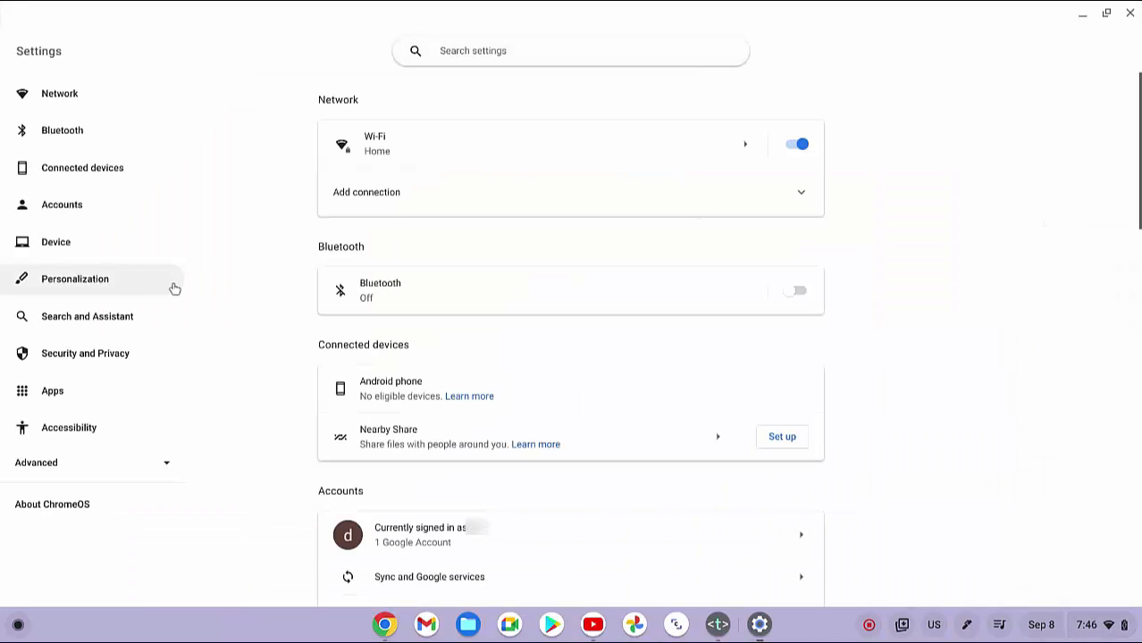
{"action": "left_click", "coordinate": [75, 279]}
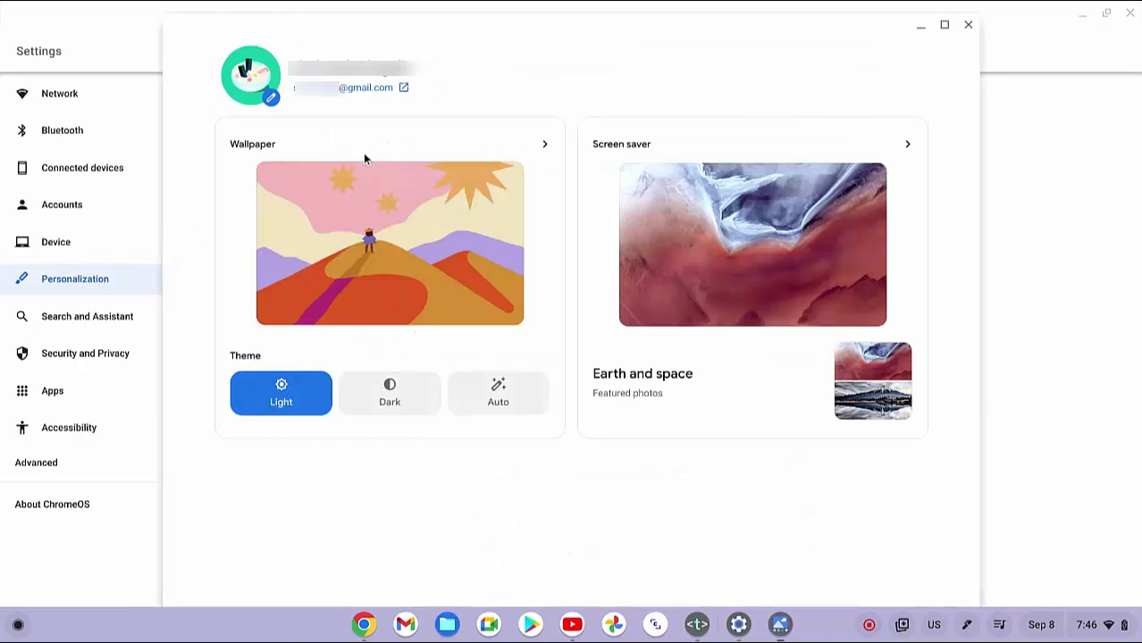
{"action": "mouse_move", "coordinate": [369, 240]}
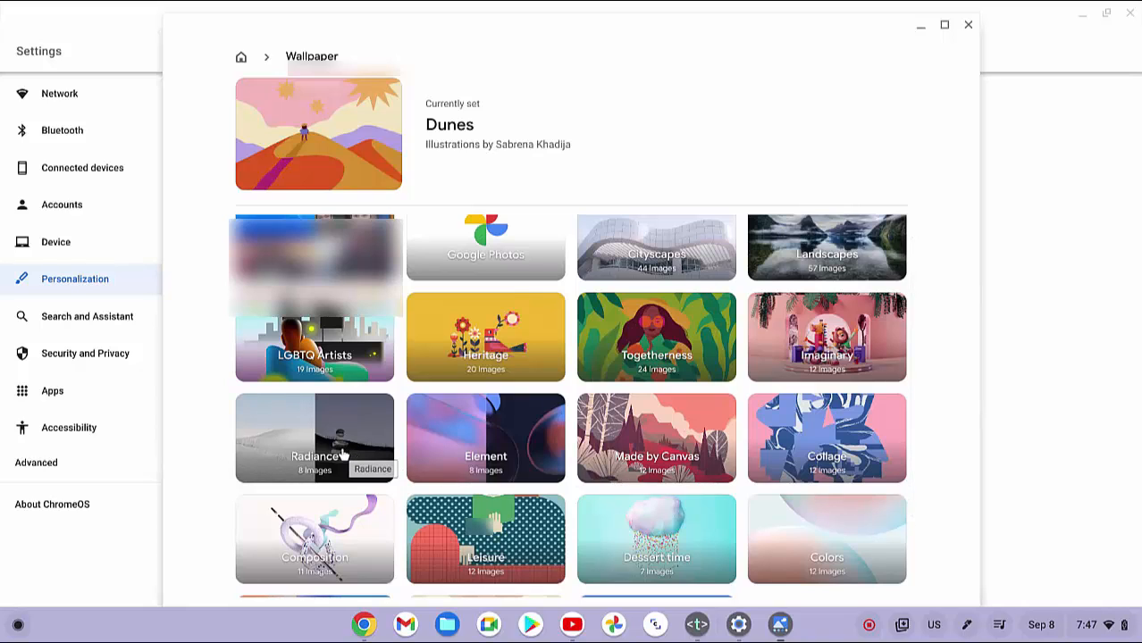
Step: Open the Radiance album and select its second, pale dune image
{"action": "left_click", "coordinate": [315, 438]}
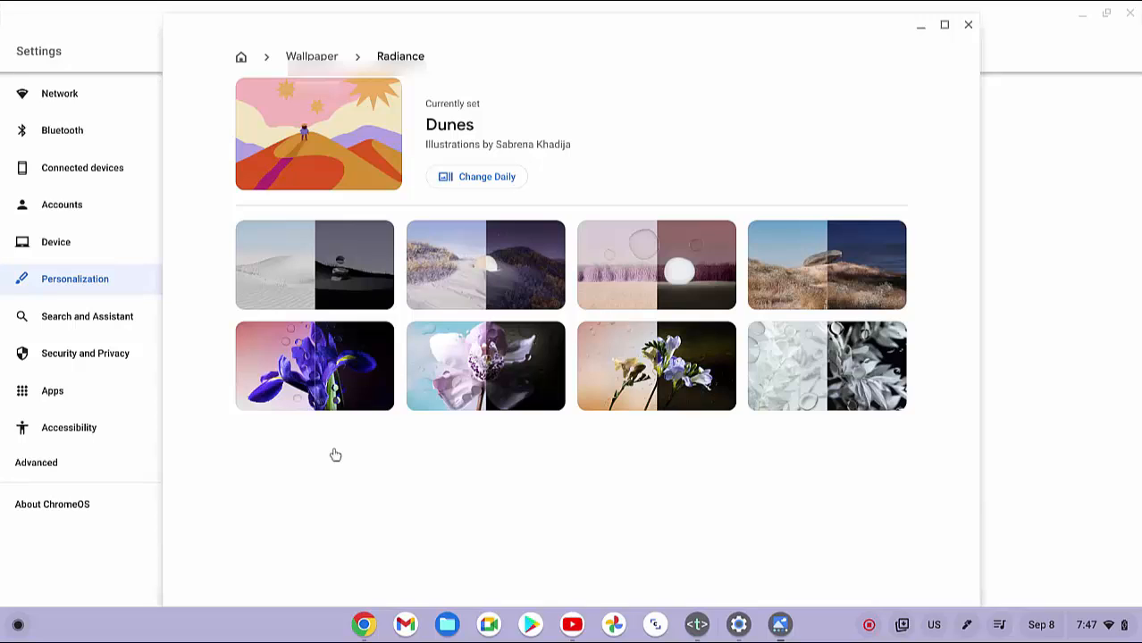
{"action": "left_click", "coordinate": [485, 265]}
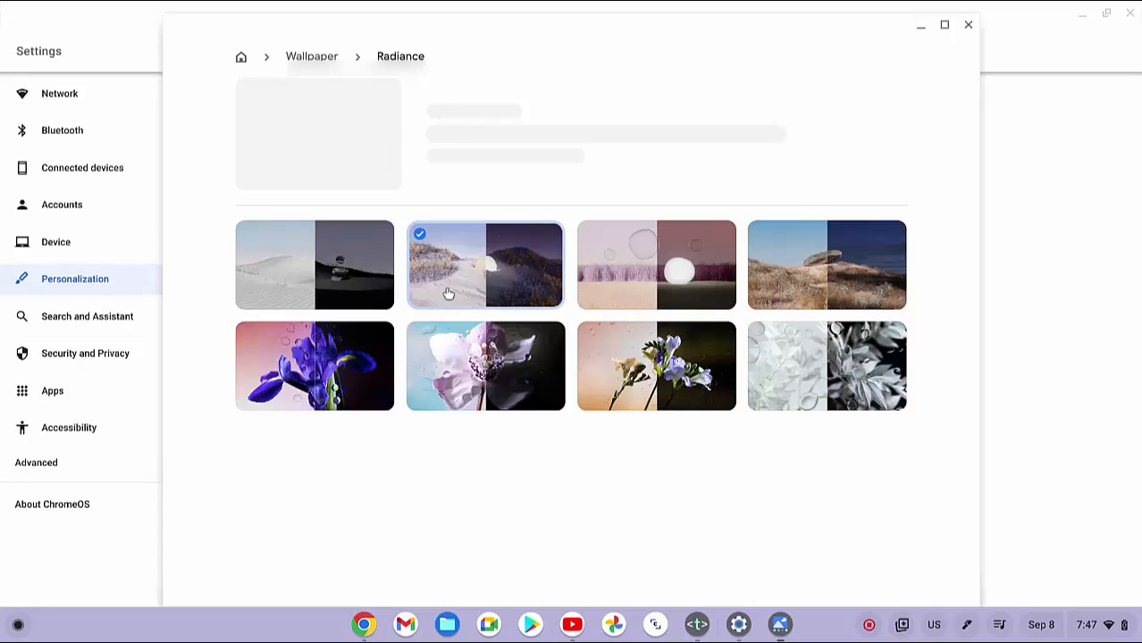
Step: Apply Unexpected Land by Daniel Medina as the currently set wallpaper
{"action": "left_click", "coordinate": [485, 264]}
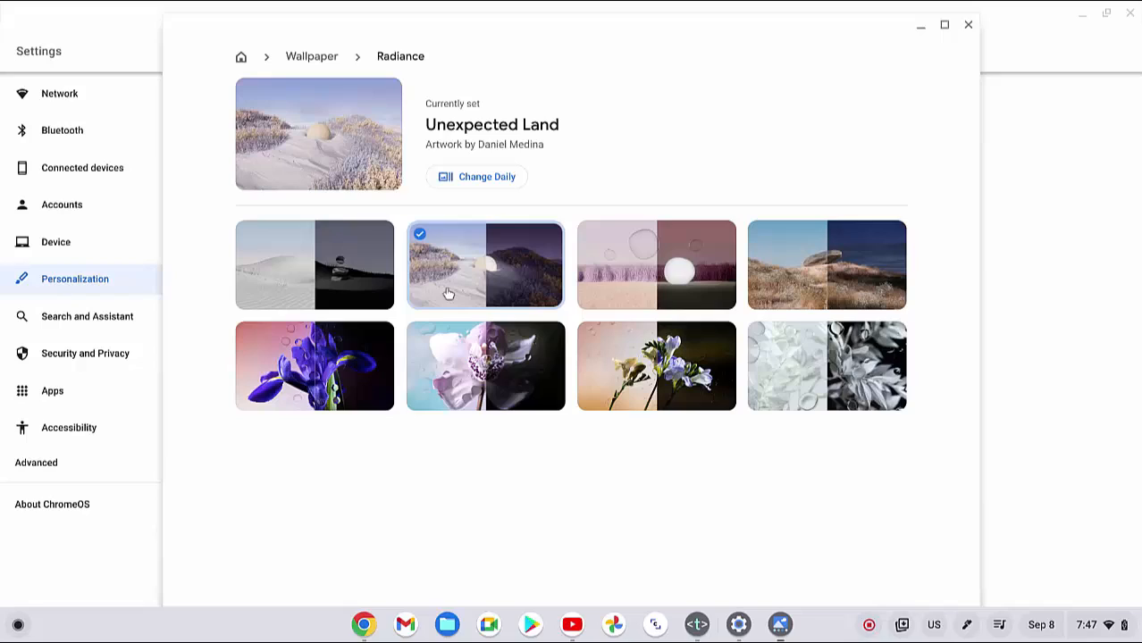
{"action": "mouse_move", "coordinate": [773, 514]}
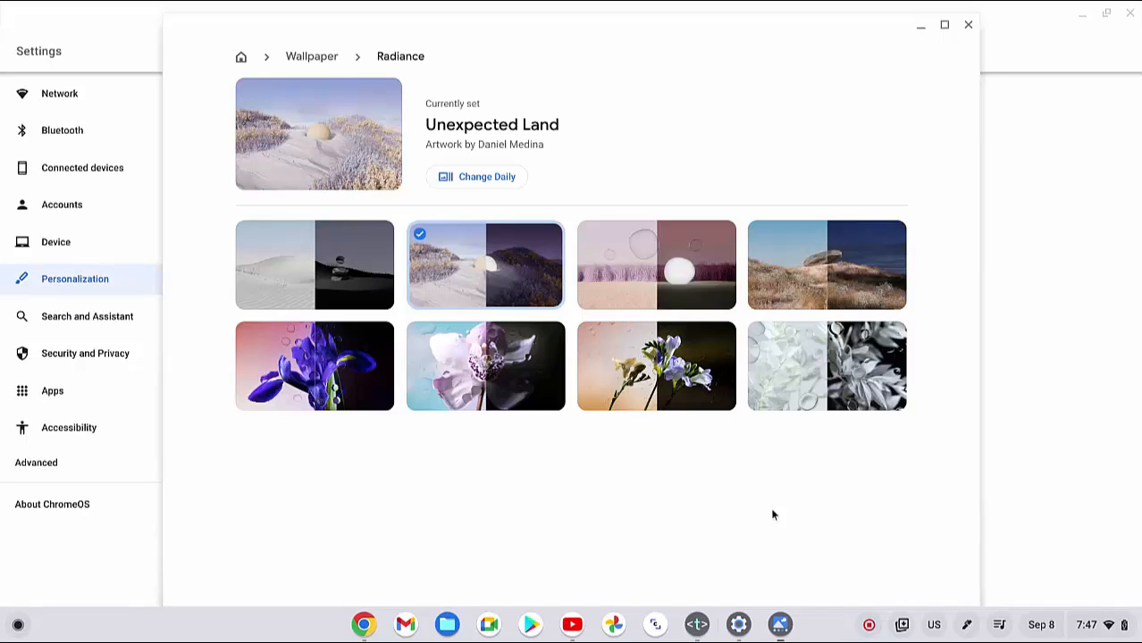